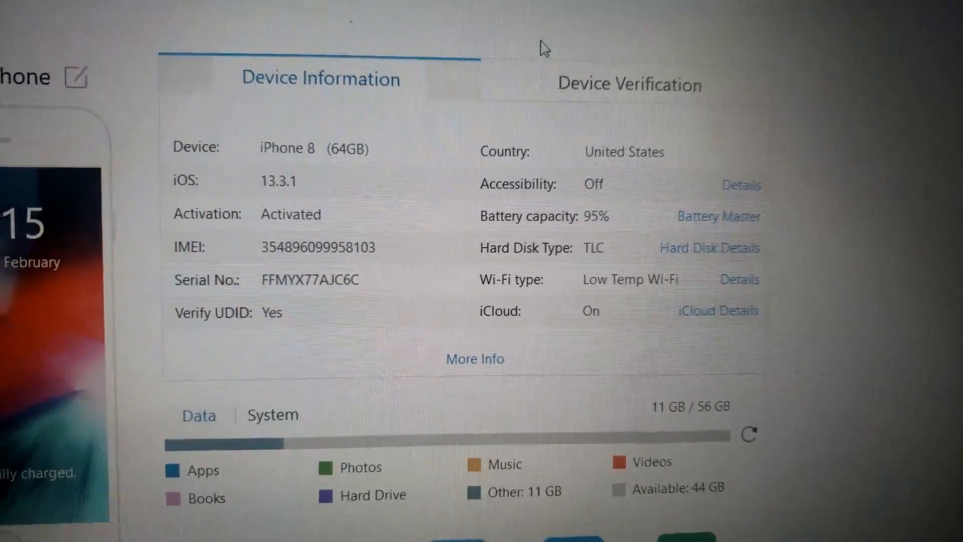
Step: View the phone's installed apps, then show all nine photo albums including Camera, Selfies and Snapchat
scroll("down", 3)
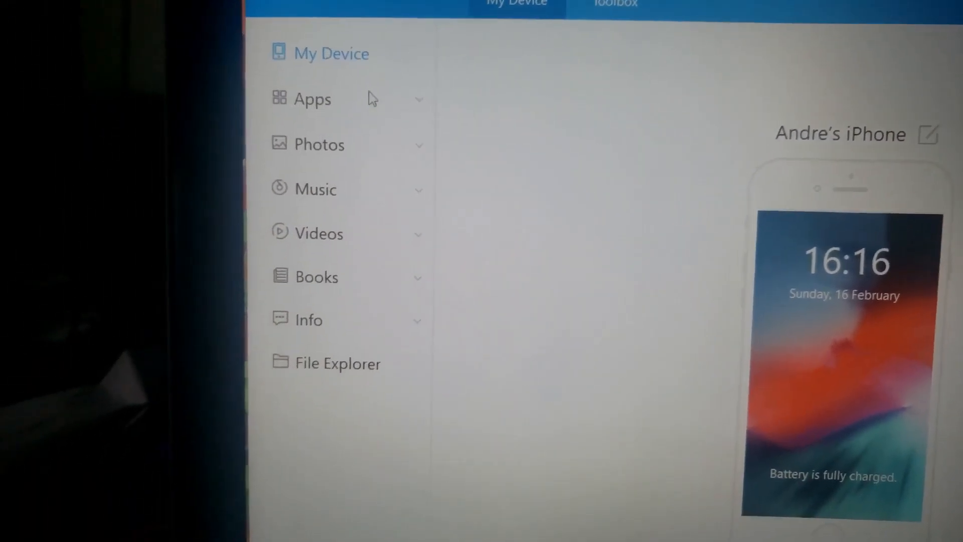
left_click(312, 98)
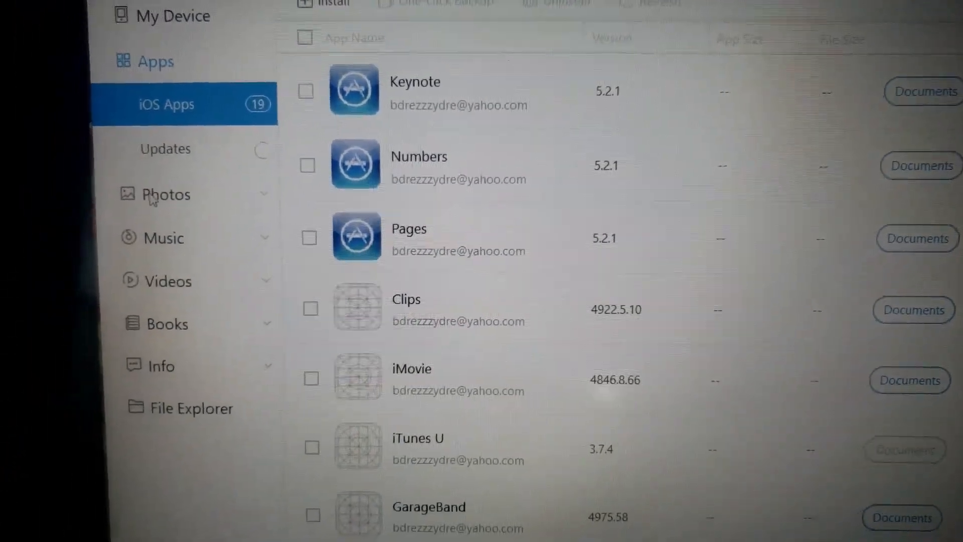
left_click(167, 193)
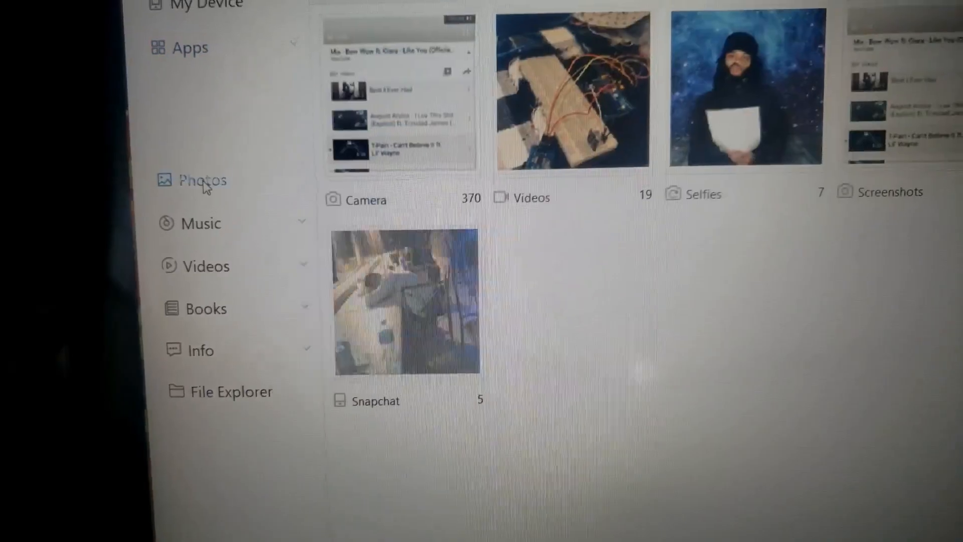
left_click(200, 179)
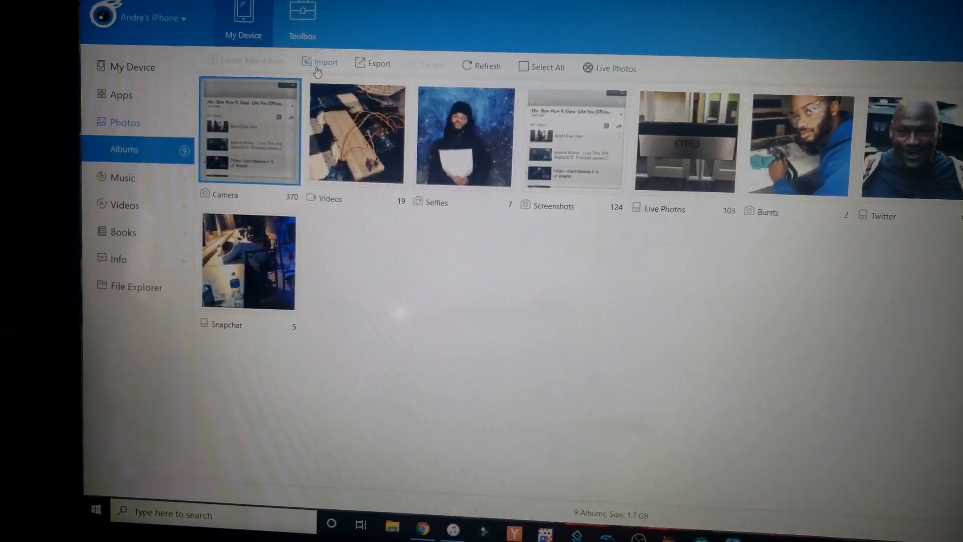
left_click(320, 62)
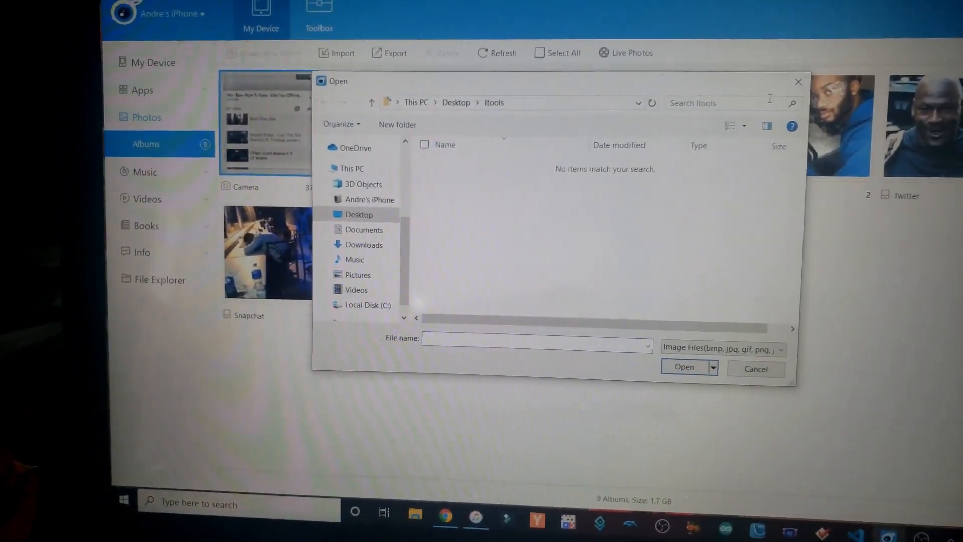
left_click(754, 368)
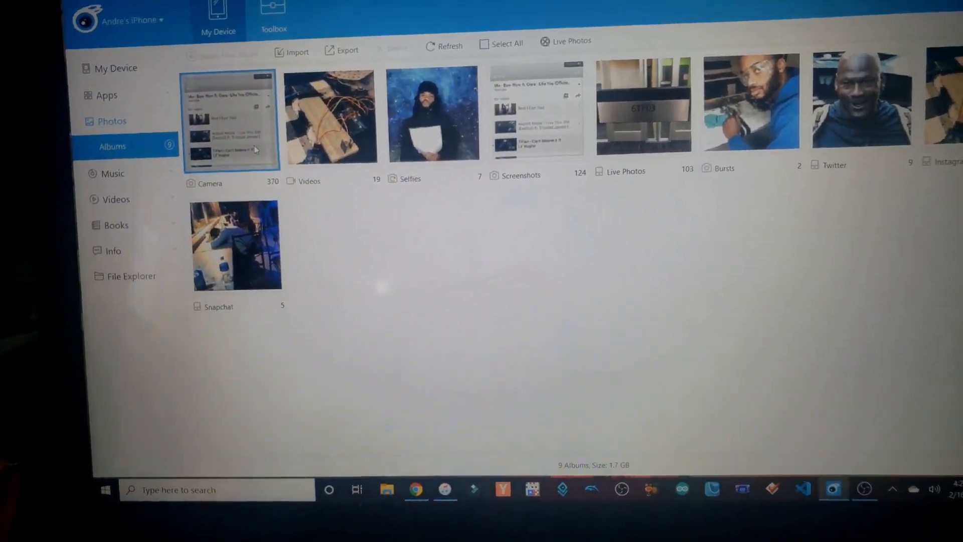
Step: Show the phone's Movies collection, which is empty
left_click(113, 174)
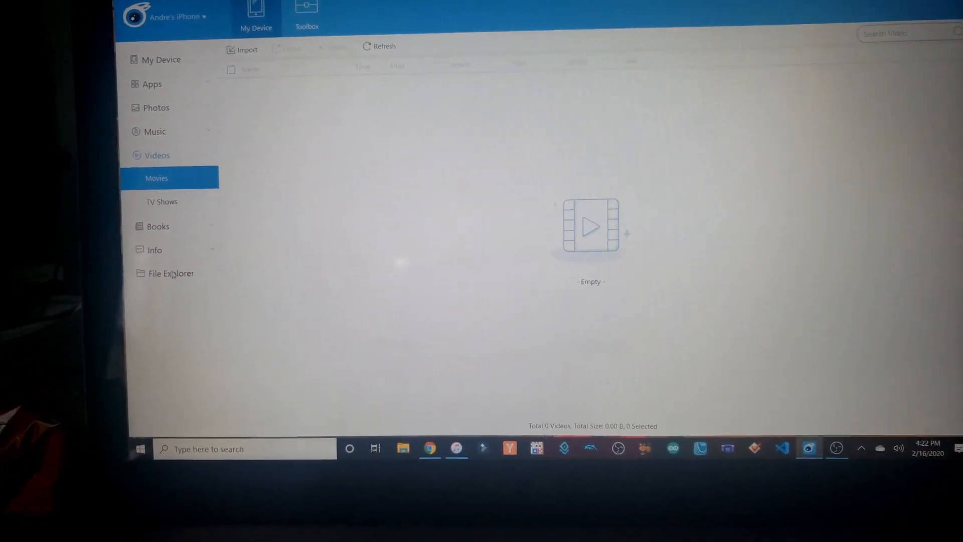
Step: Browse the phone's file system with User Space folders like Podcasts, Downloads, DCIM and Photos
left_click(171, 273)
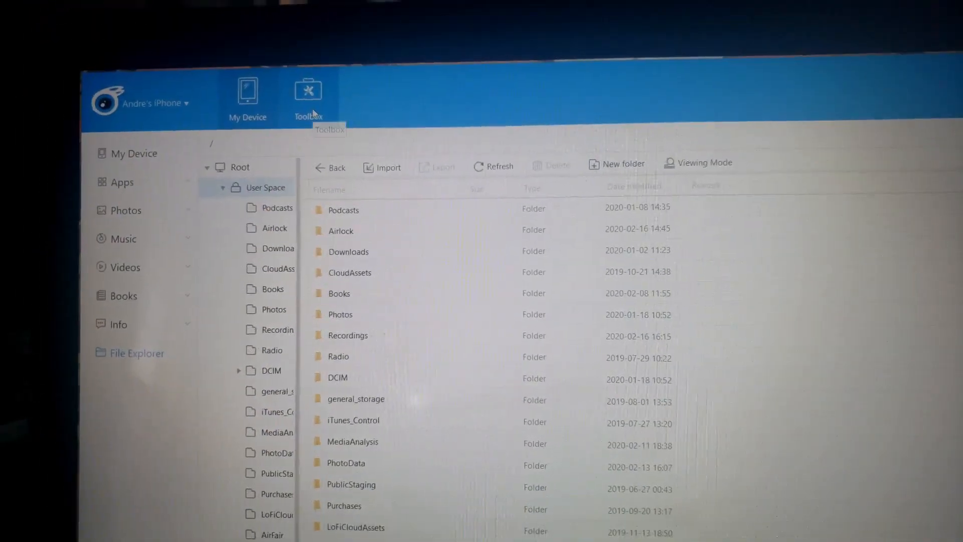
Step: Check Battery Master in the Toolbox: 98% charging, 134 cycles, 97% health
left_click(308, 98)
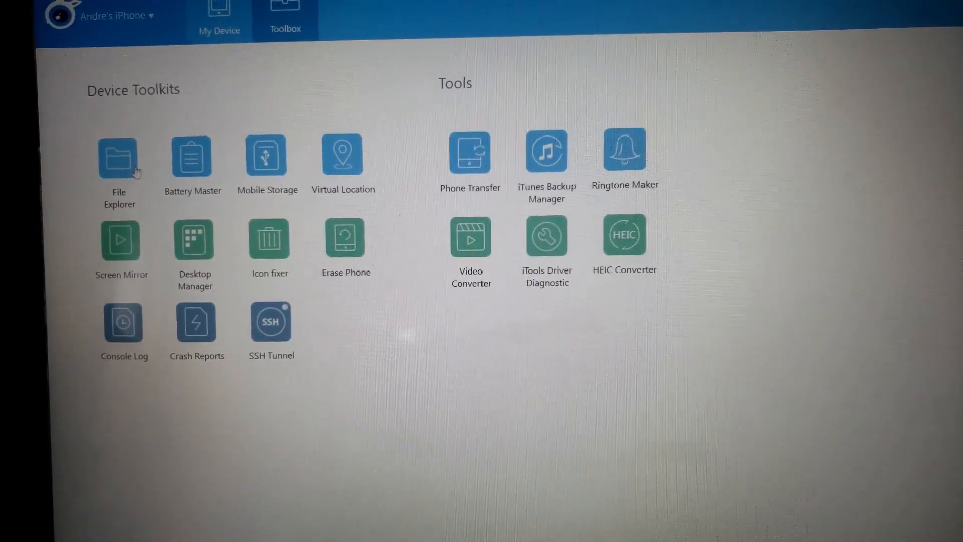
left_click(191, 156)
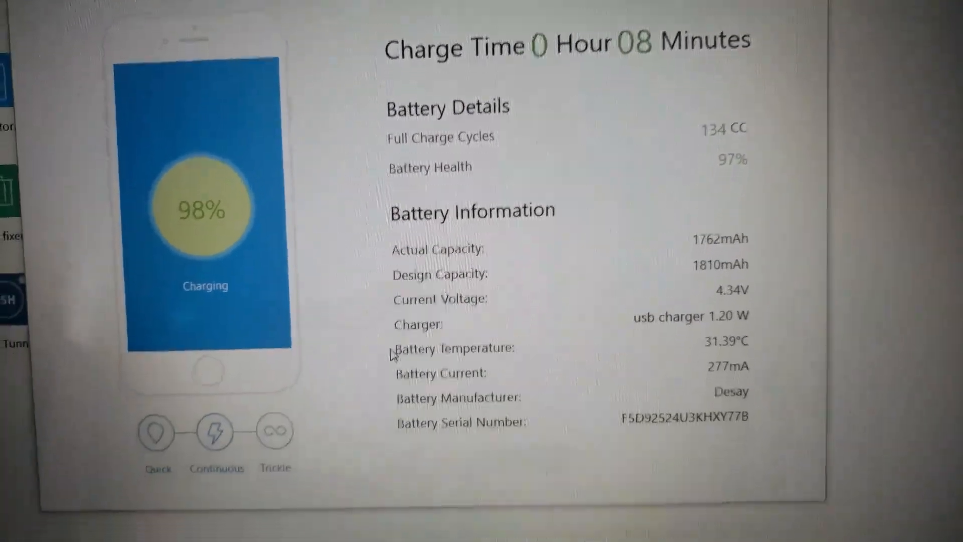
scroll("down", 3)
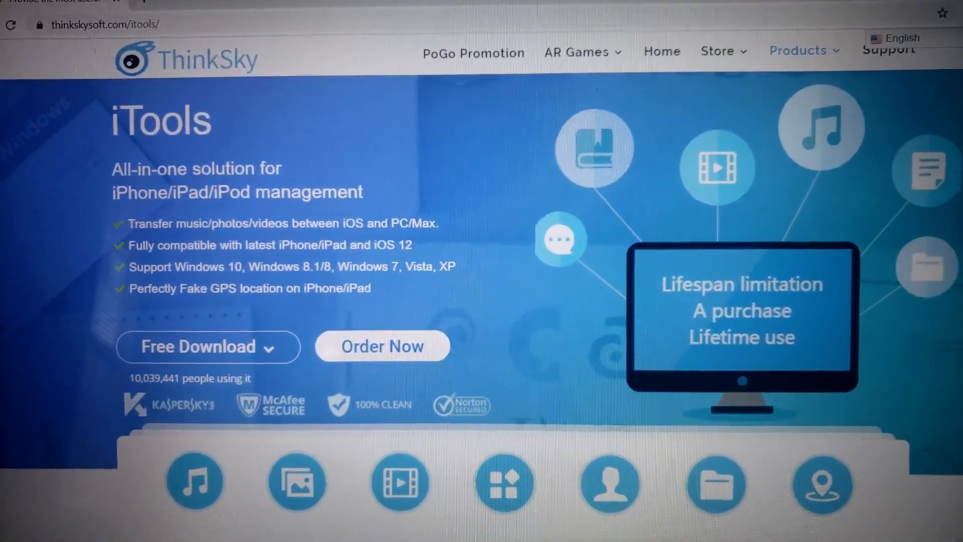
Step: Show the iTools download options: Windows v4.4.5.7 and Mac v1.8.2.1
left_click(206, 346)
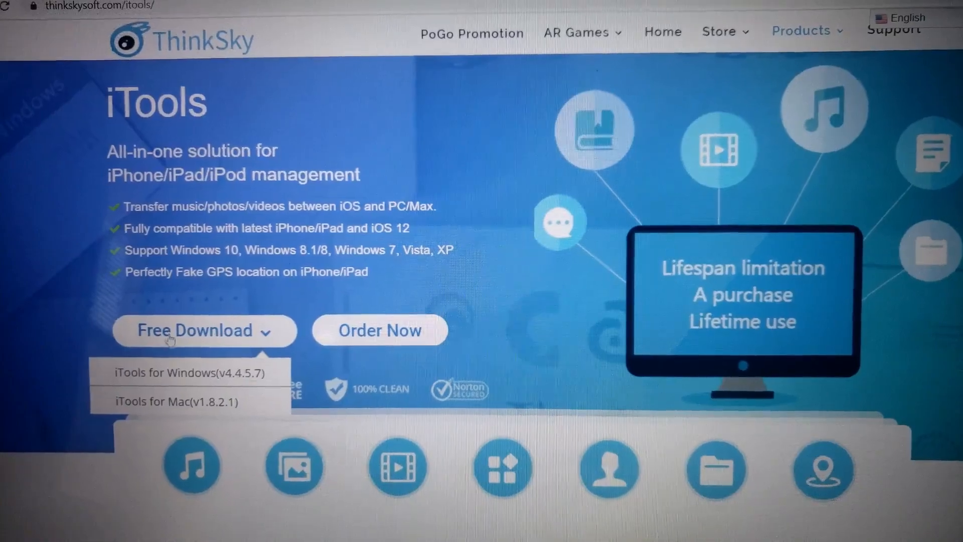